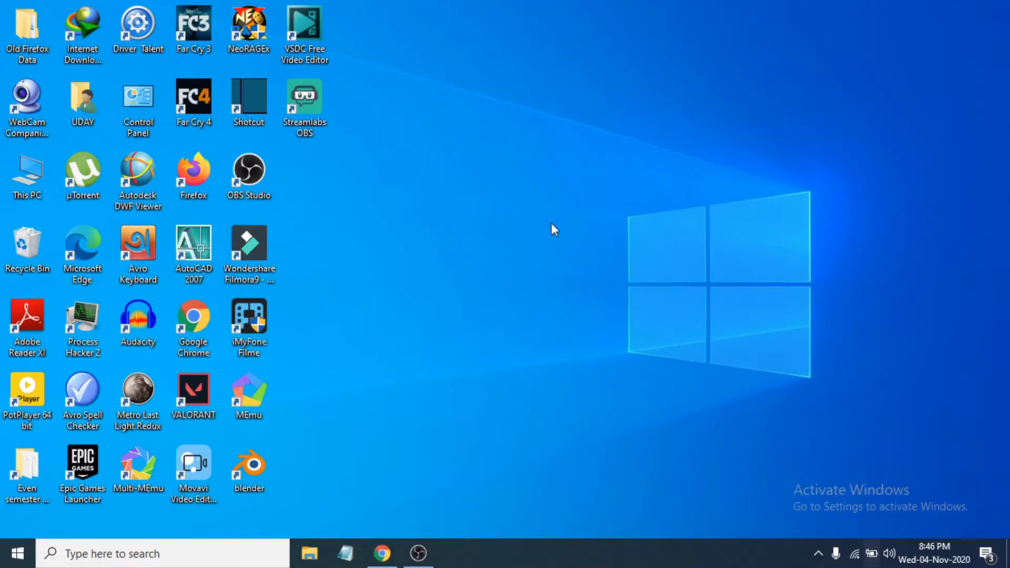
{"action": "mouse_move", "coordinate": [561, 239]}
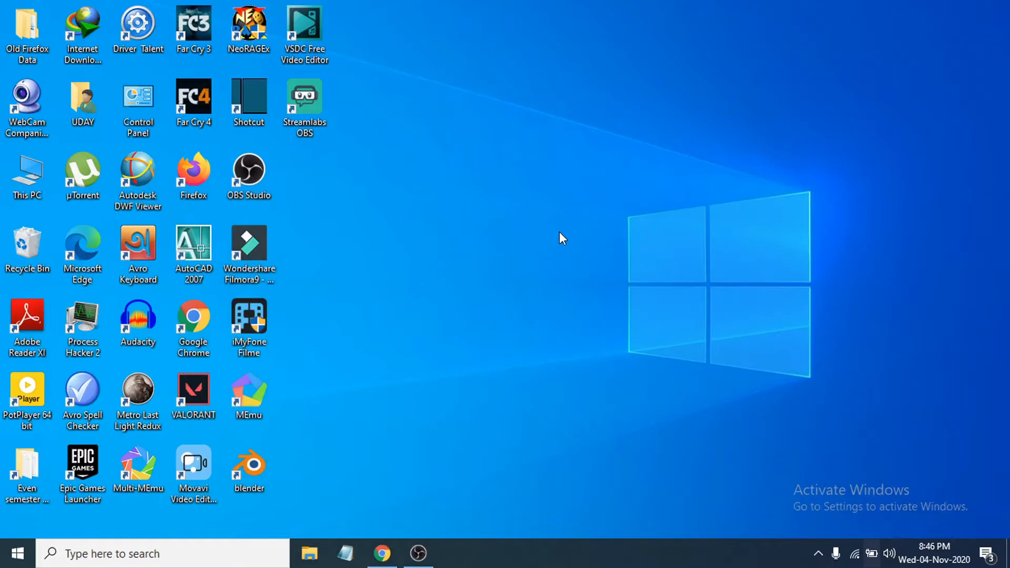
{"action": "mouse_move", "coordinate": [882, 444]}
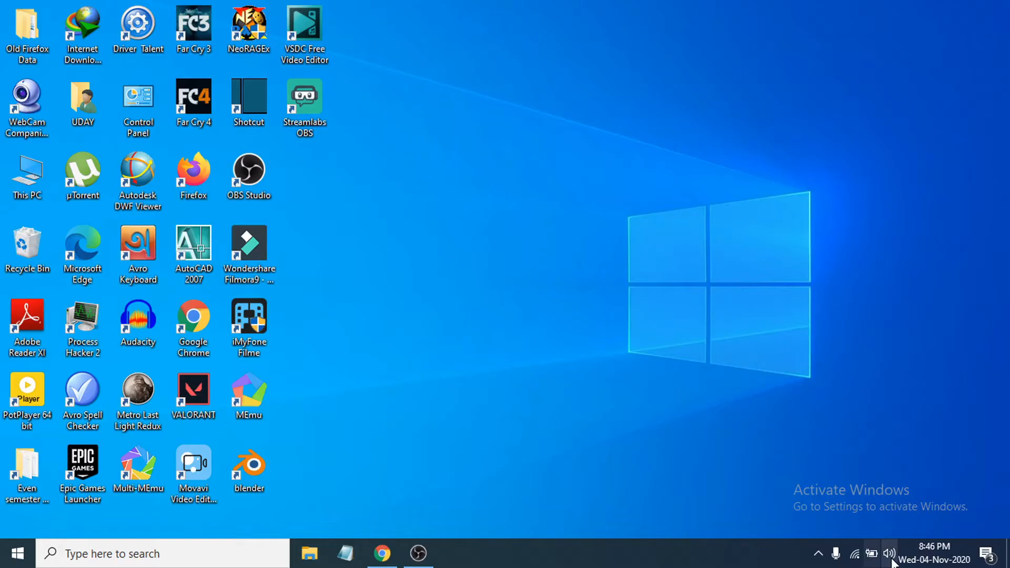
Reach the Sound page from the taskbar speaker icon and scroll to Related Settings
{"action": "right_click", "coordinate": [889, 554]}
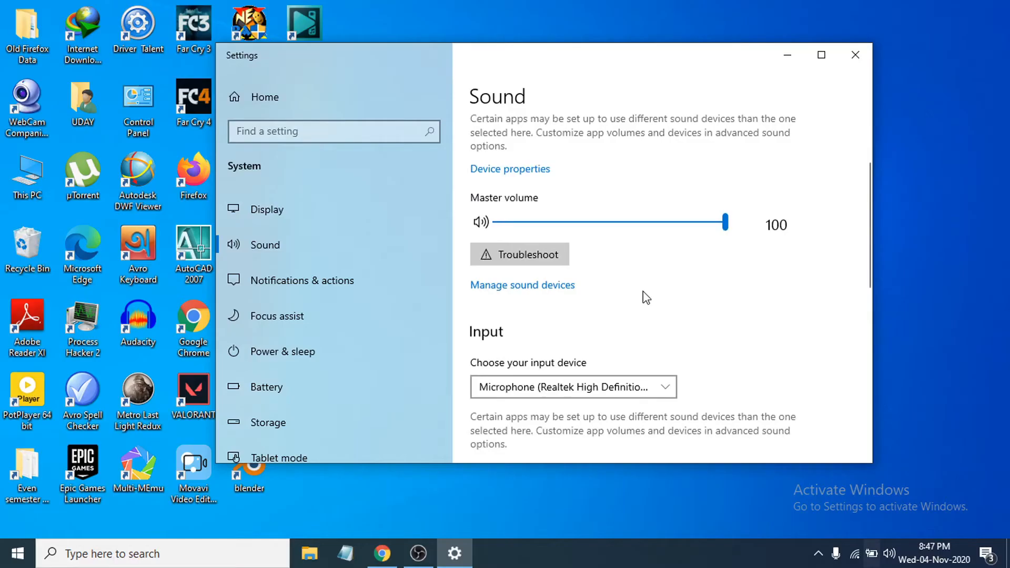
{"action": "scroll", "scroll_direction": "down", "scroll_amount": 3}
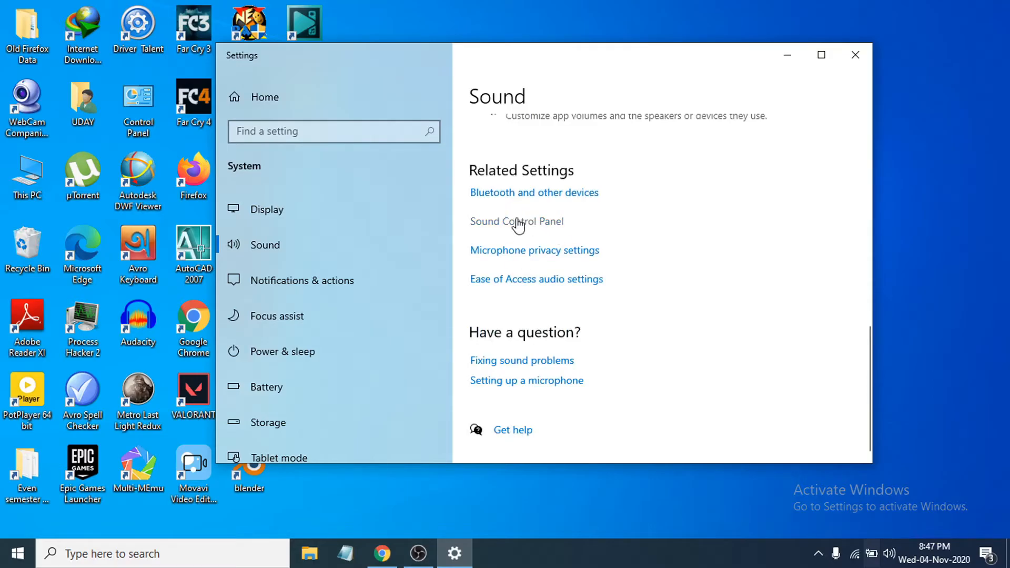
From Sound Control Panel's Playback list, bring up Speaker/Headphone Properties
{"action": "left_click", "coordinate": [515, 221]}
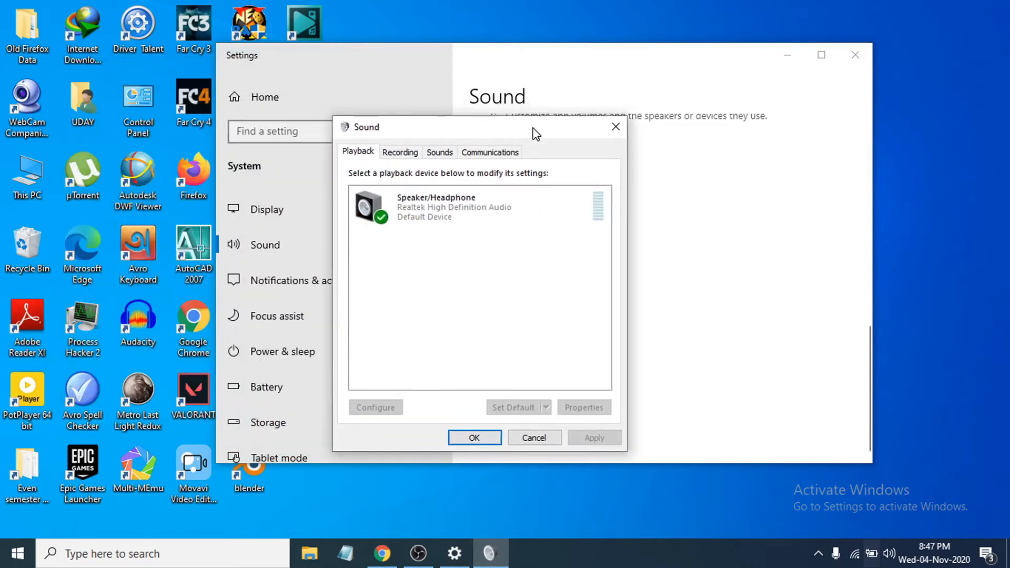
{"action": "left_click", "coordinate": [477, 206]}
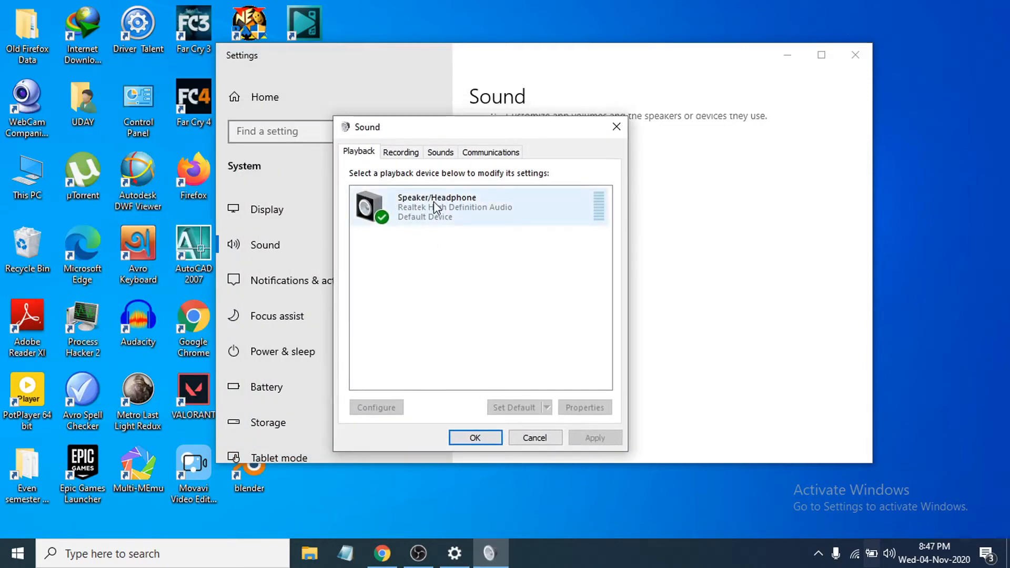
{"action": "right_click", "coordinate": [437, 206]}
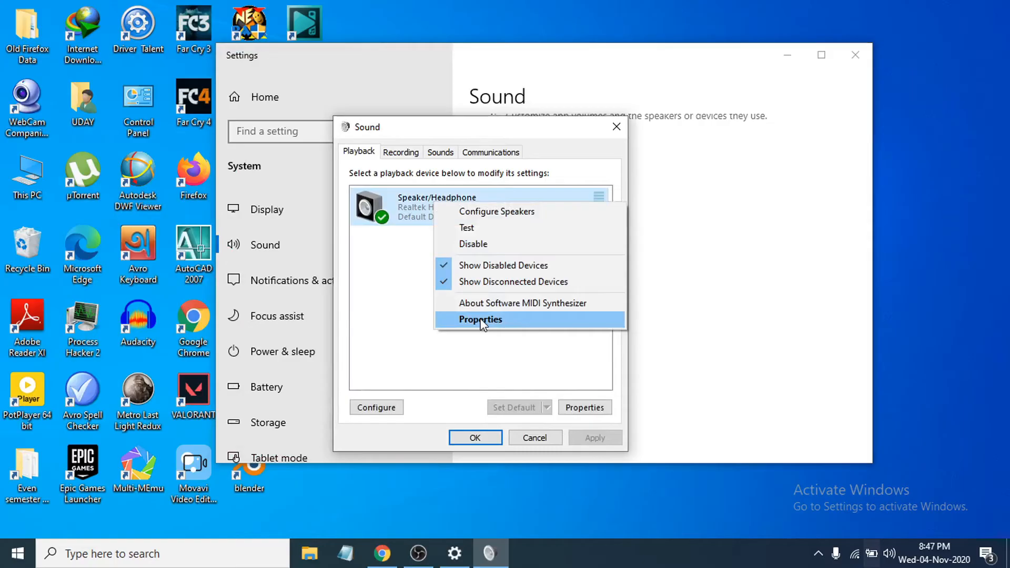
{"action": "left_click", "coordinate": [480, 320]}
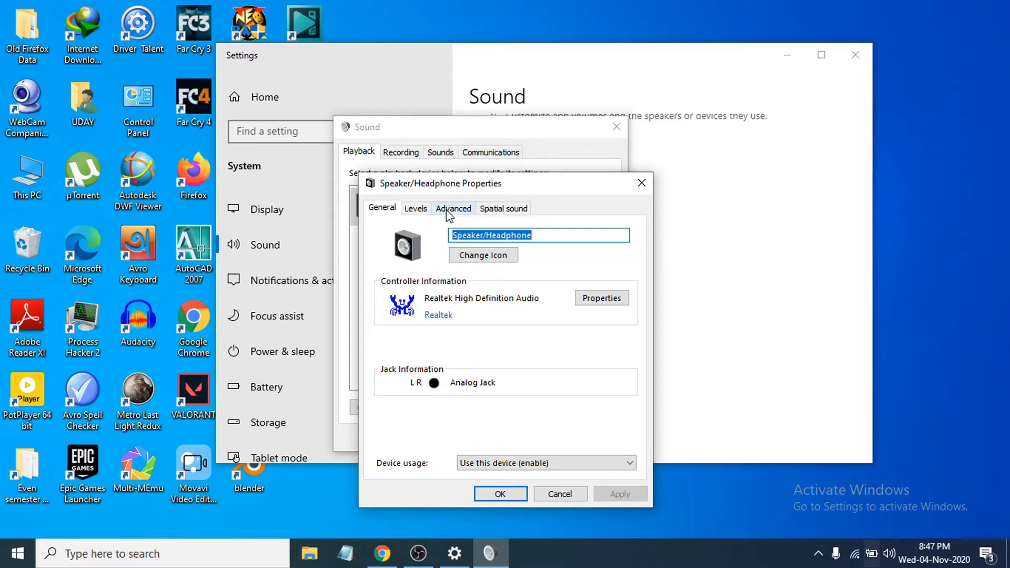
Set the Advanced default format to 16 bit, 44100 Hz (CD Quality), apply and confirm
{"action": "left_click", "coordinate": [453, 209]}
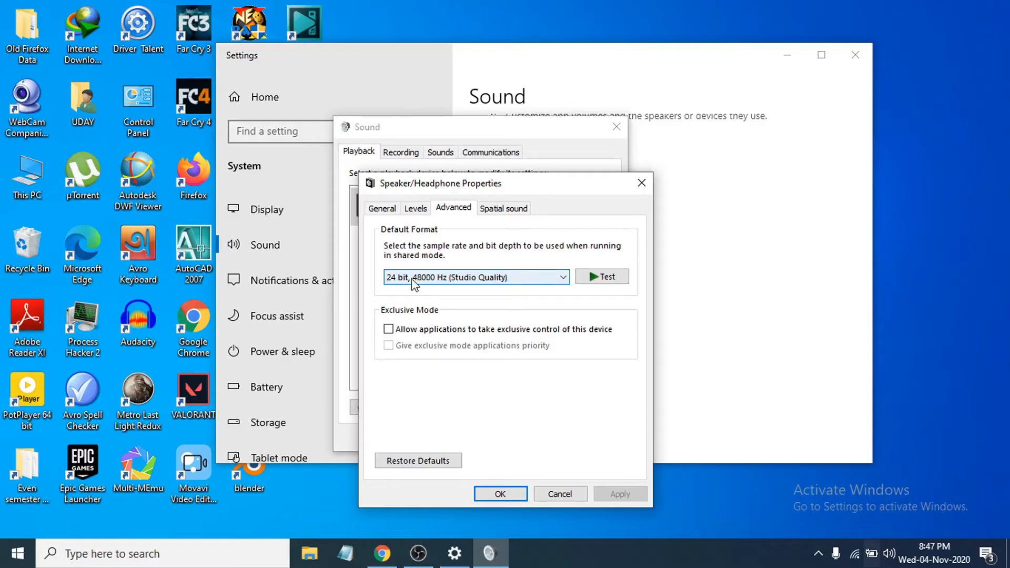
{"action": "left_click", "coordinate": [476, 277]}
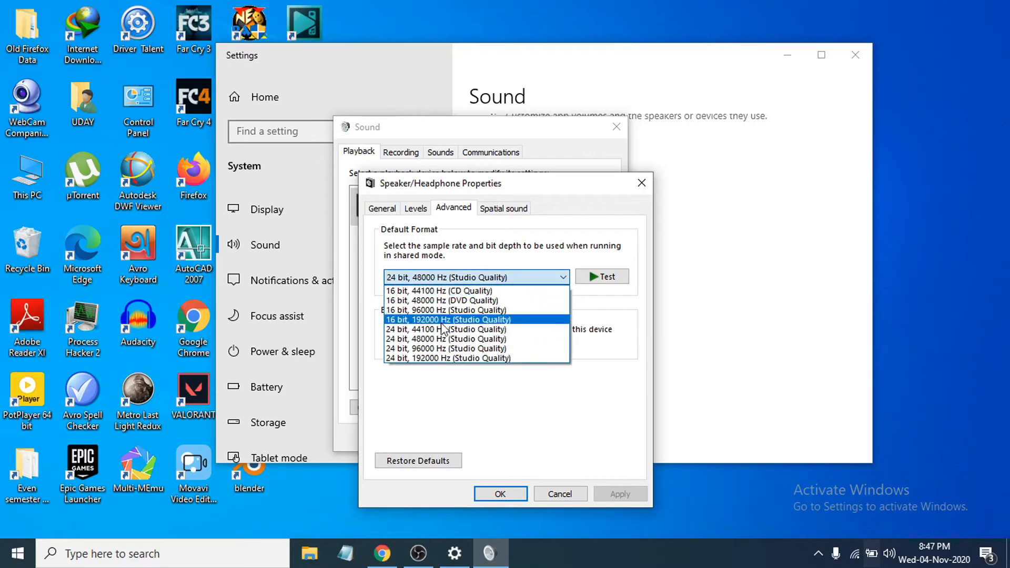
{"action": "mouse_move", "coordinate": [438, 291]}
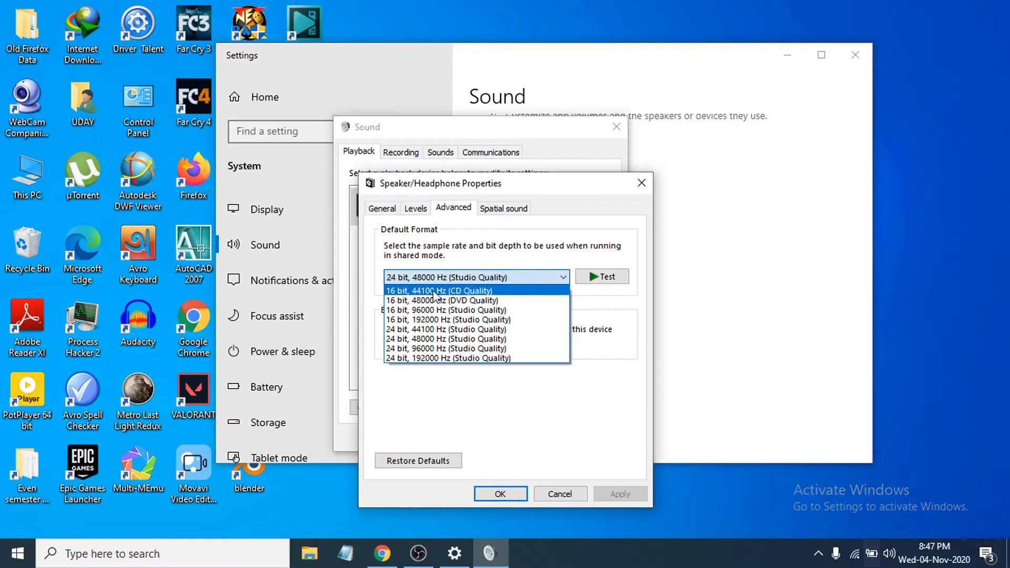
{"action": "left_click", "coordinate": [439, 291]}
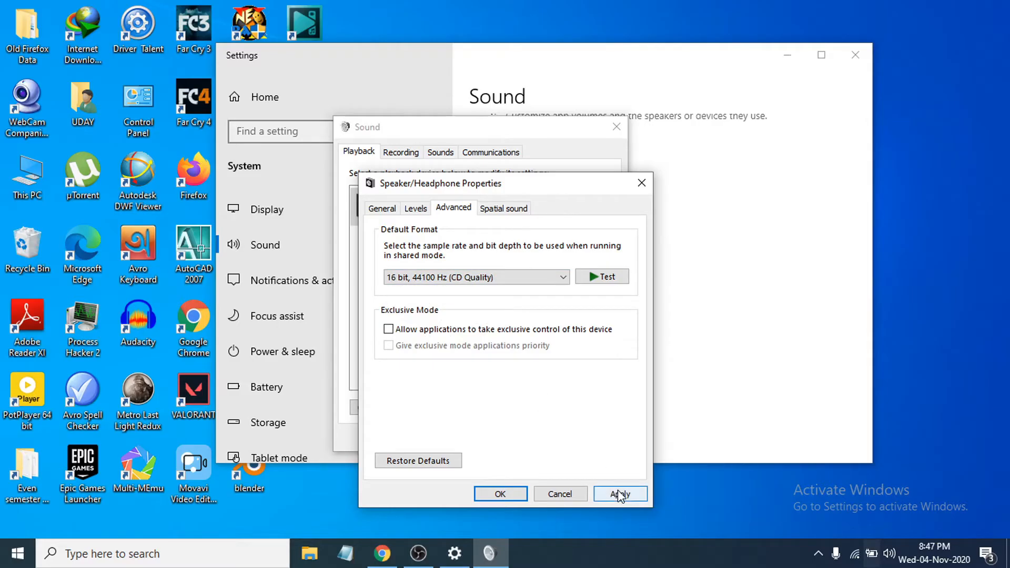
{"action": "left_click", "coordinate": [618, 494]}
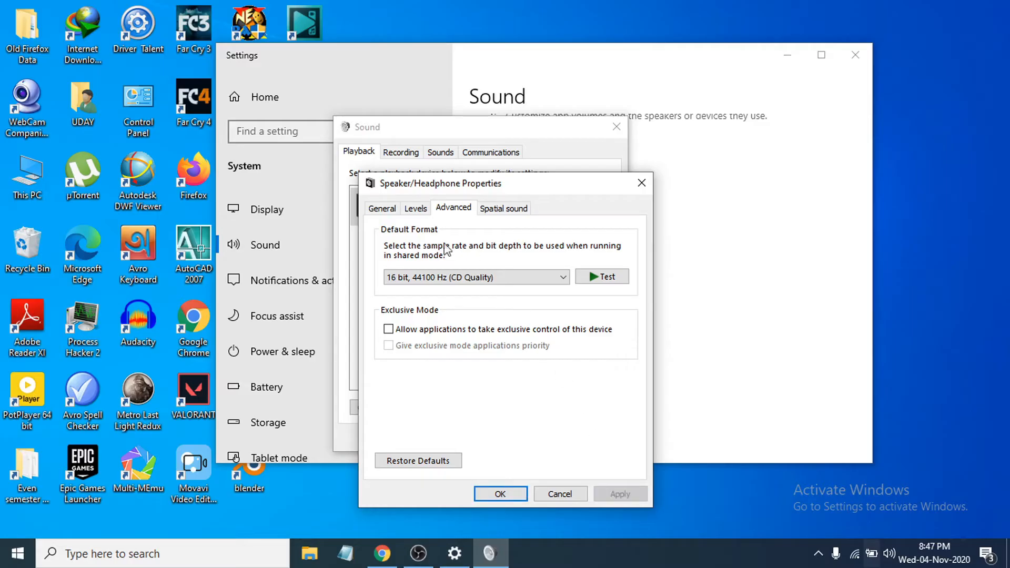
{"action": "mouse_move", "coordinate": [463, 246]}
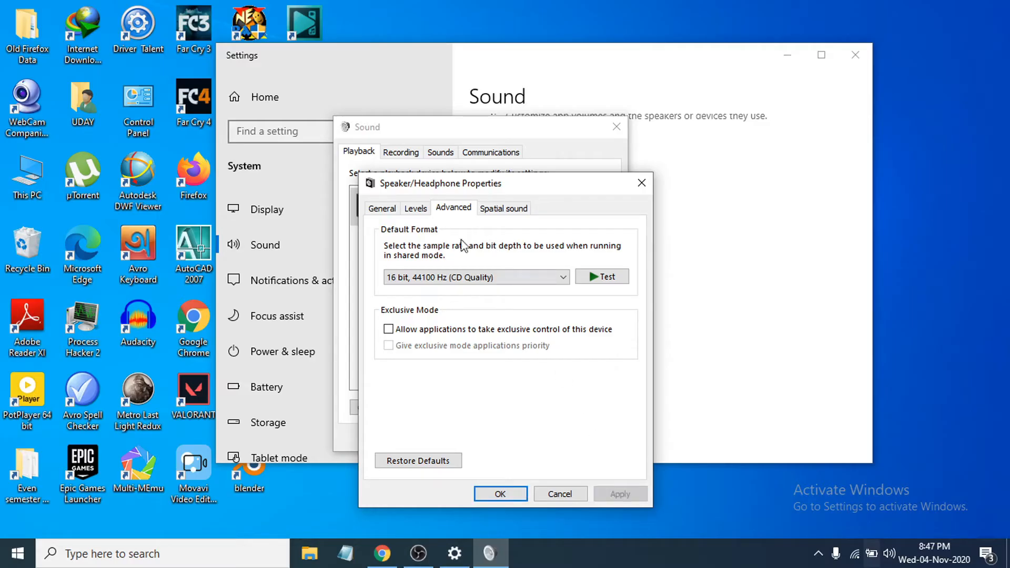
{"action": "mouse_move", "coordinate": [501, 248]}
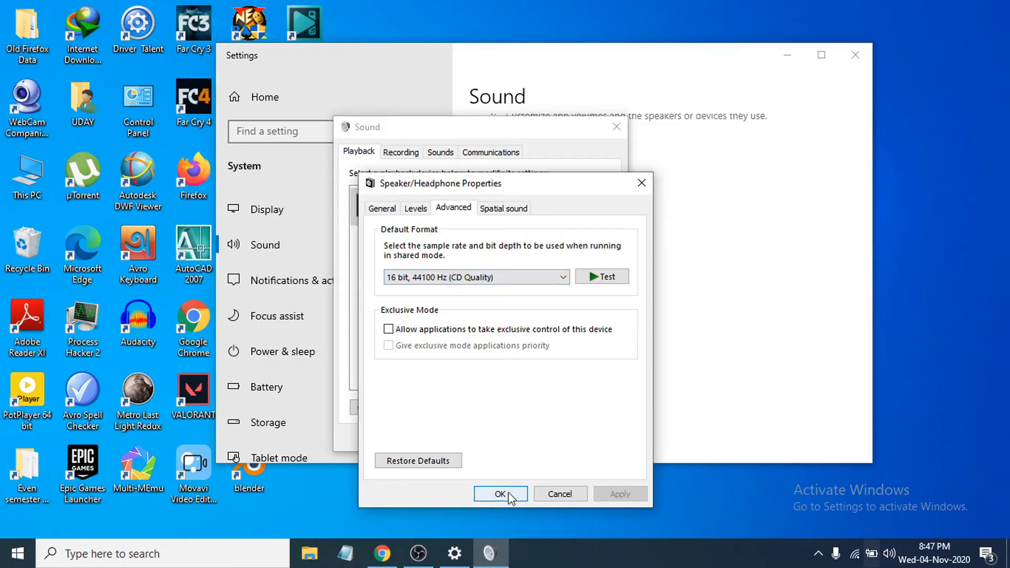
{"action": "left_click", "coordinate": [501, 494]}
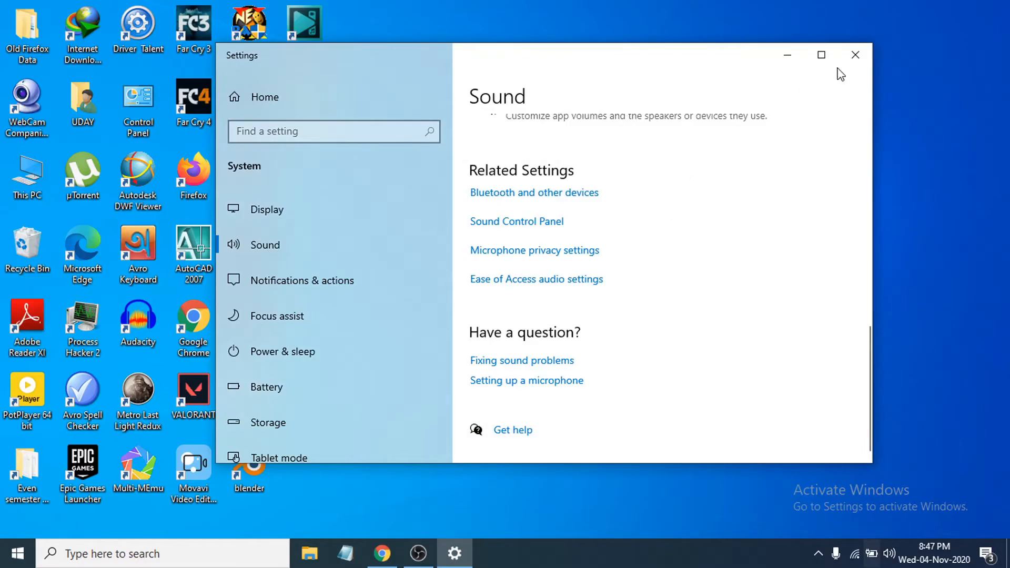
Search 'device manager' in the taskbar and launch Device Manager from the best match
{"action": "left_click", "coordinate": [855, 53]}
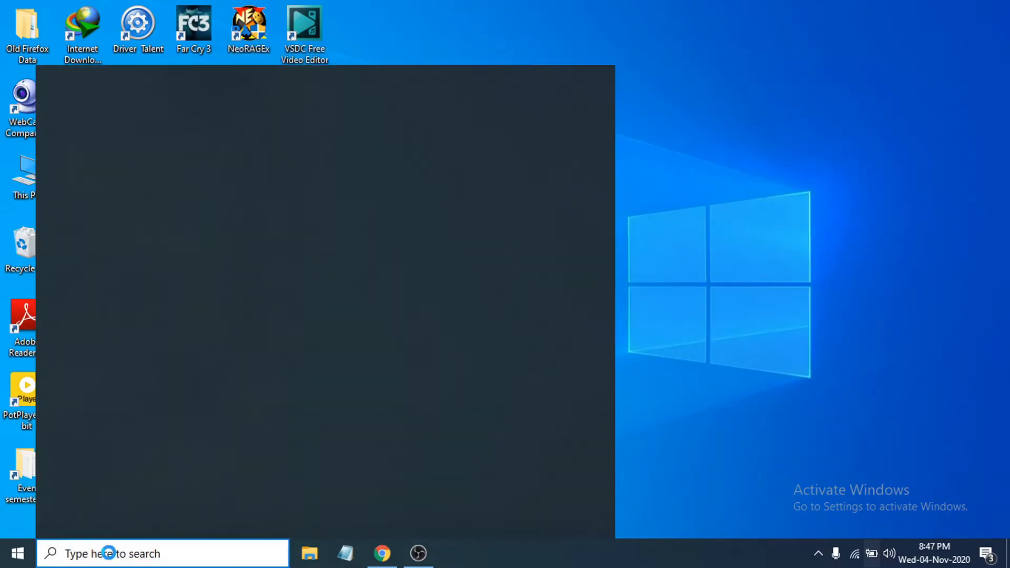
{"action": "type", "text": "d"}
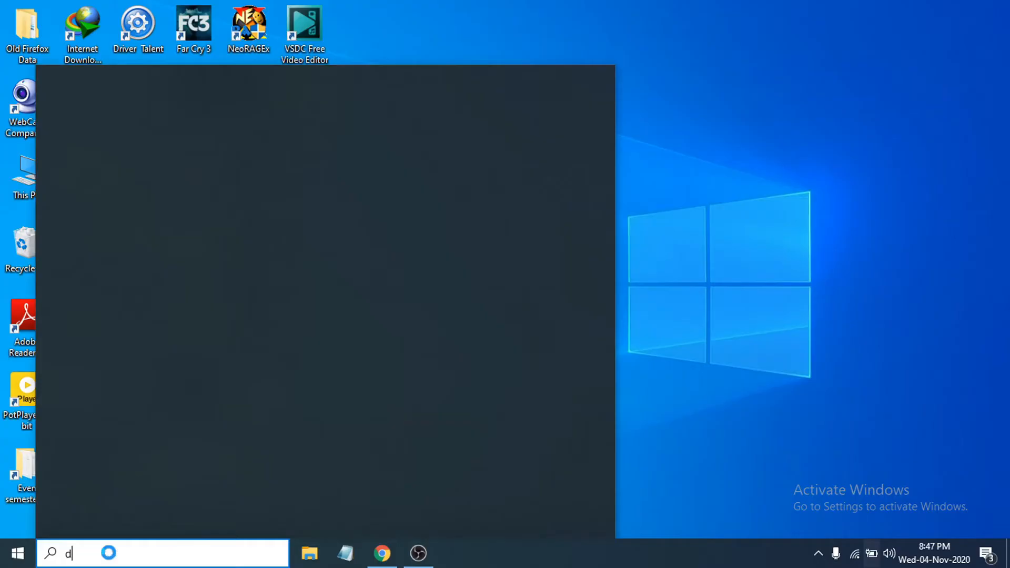
{"action": "type", "text": "evid"}
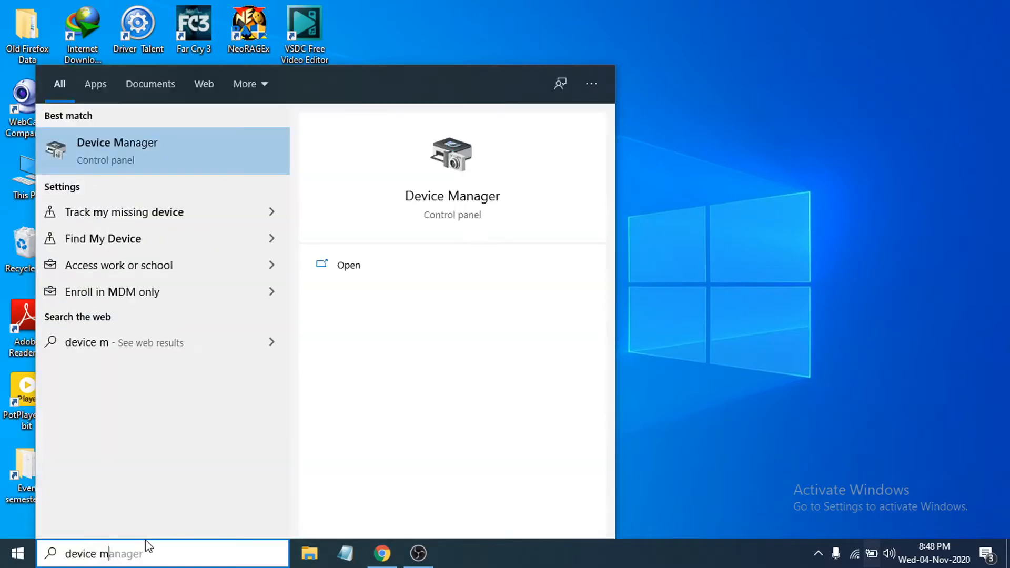
{"action": "mouse_move", "coordinate": [51, 171]}
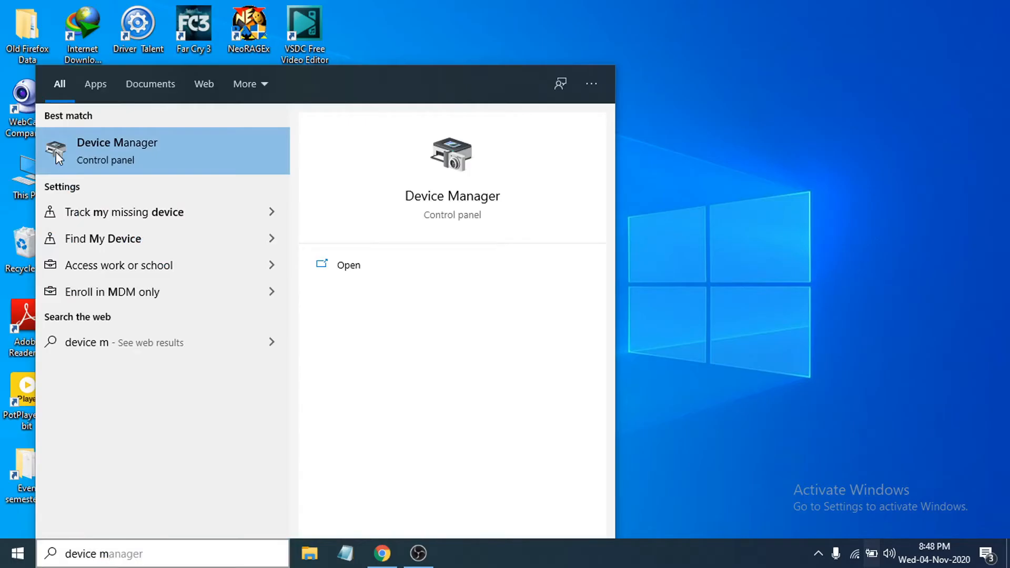
{"action": "left_click", "coordinate": [117, 151]}
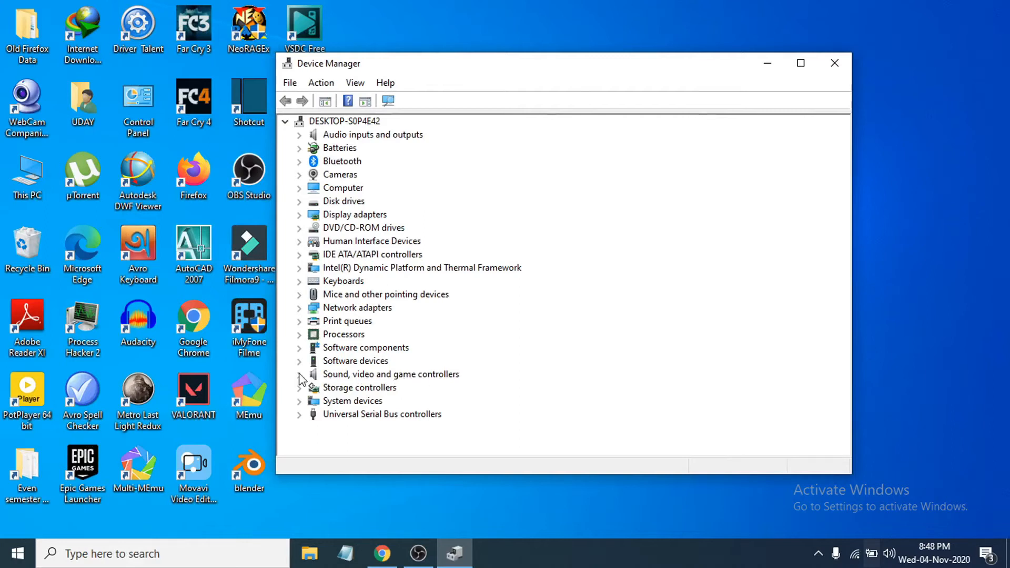
Expand Sound, video and game controllers and begin Update Driver for Realtek High Definition Audio
{"action": "left_click", "coordinate": [299, 374]}
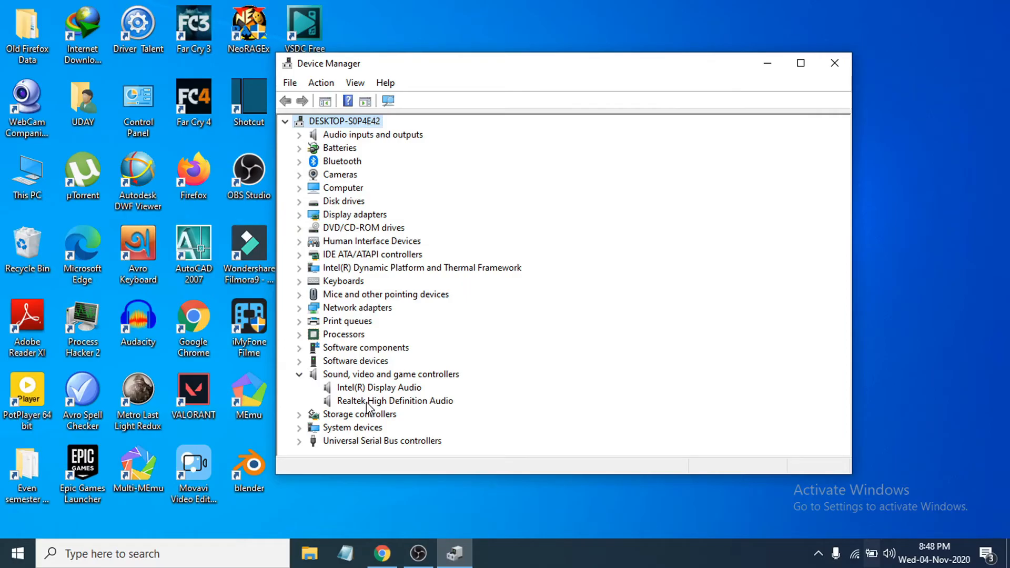
{"action": "mouse_move", "coordinate": [398, 404]}
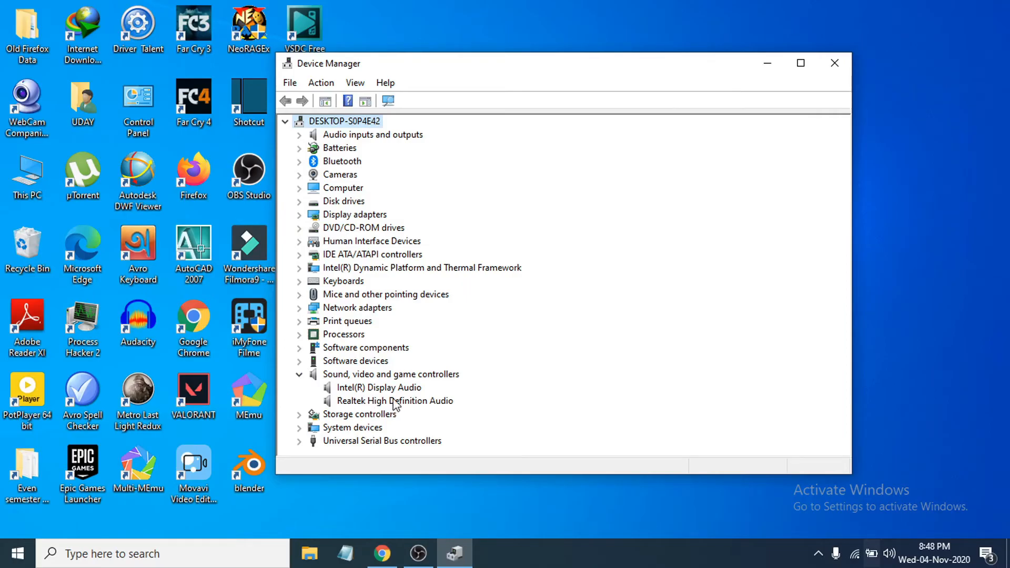
{"action": "right_click", "coordinate": [395, 400]}
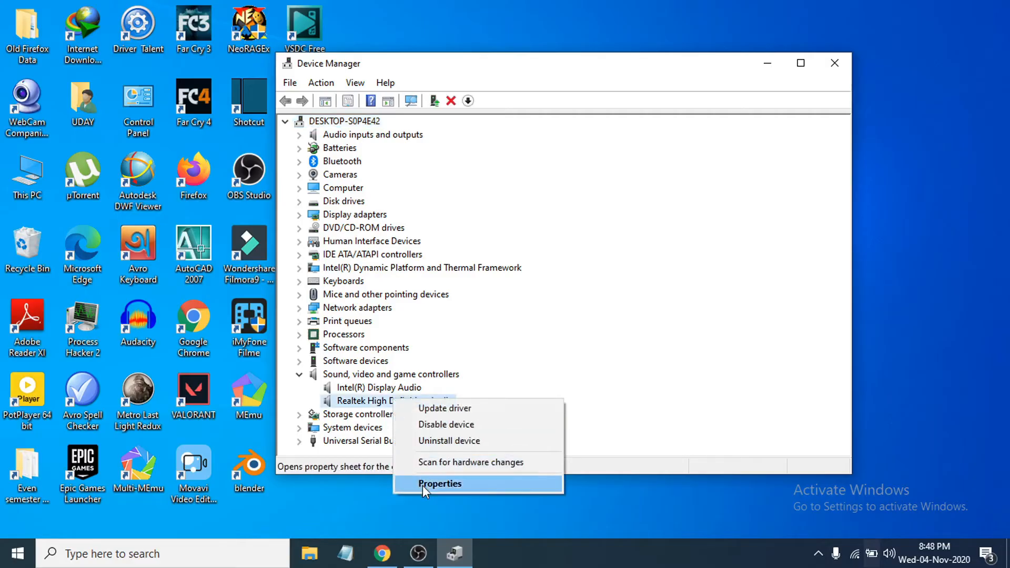
{"action": "left_click", "coordinate": [440, 485]}
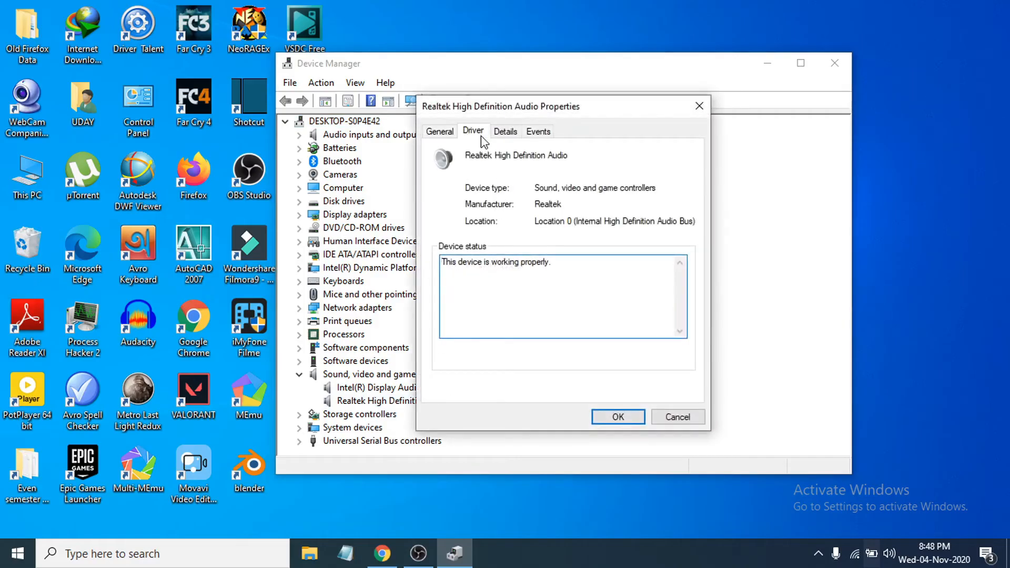
{"action": "left_click", "coordinate": [473, 131]}
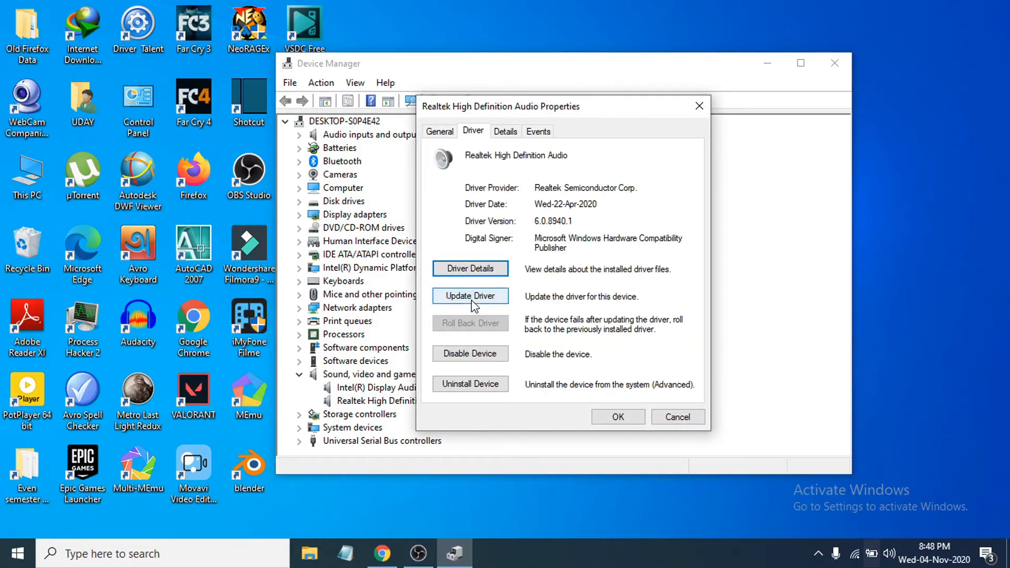
{"action": "left_click", "coordinate": [469, 297]}
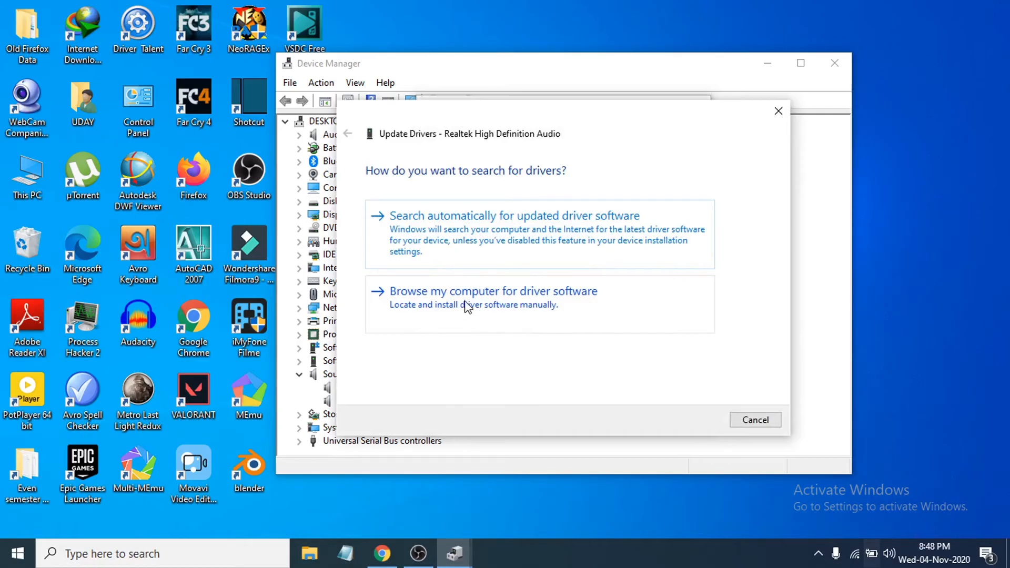
Pick Realtek High Definition Audio 6.0.8940.1 from the compatible drivers list and confirm the install warning
{"action": "left_click", "coordinate": [492, 291]}
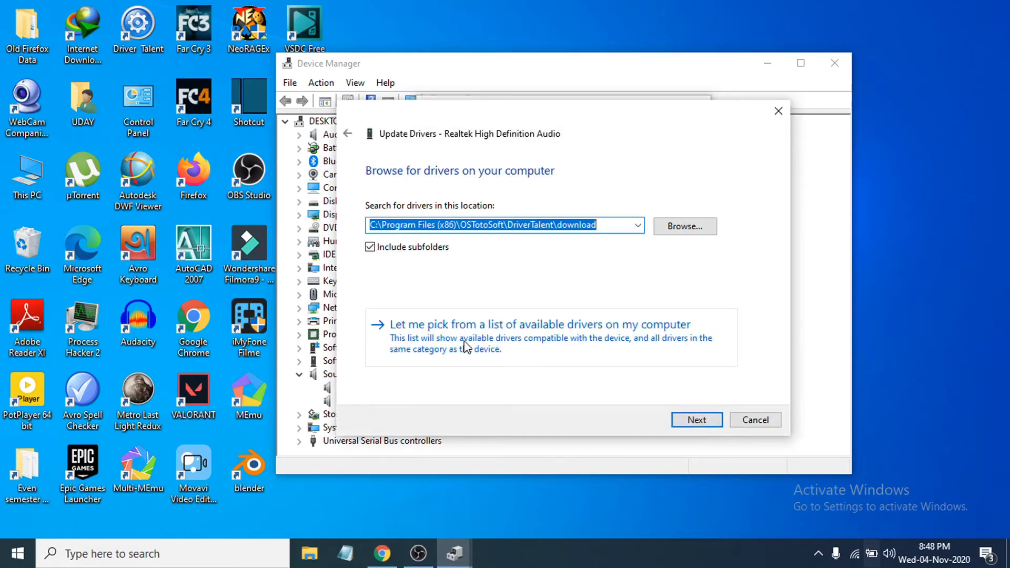
{"action": "mouse_move", "coordinate": [541, 343]}
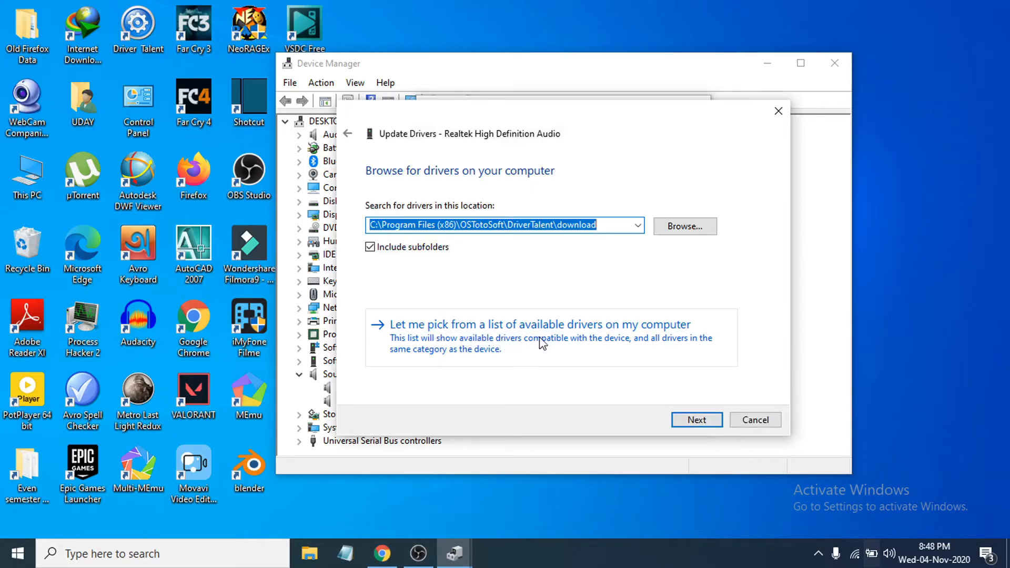
{"action": "left_click", "coordinate": [543, 324]}
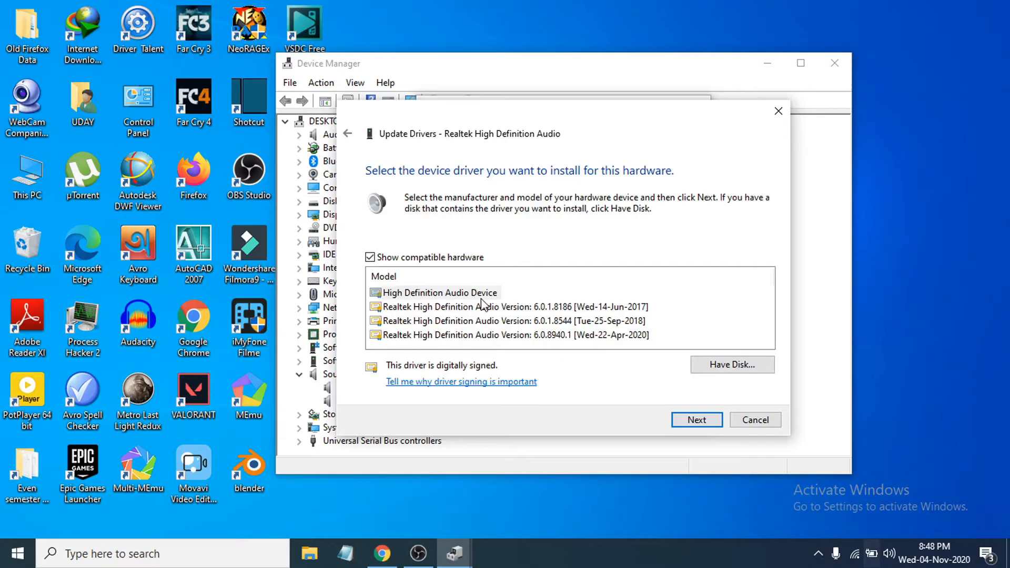
{"action": "mouse_move", "coordinate": [458, 313]}
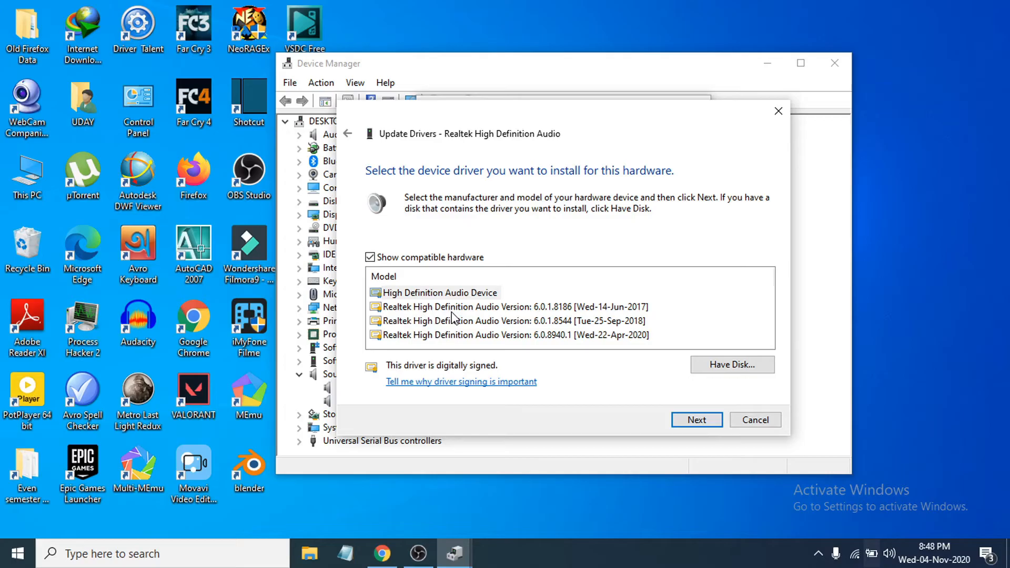
{"action": "left_click", "coordinate": [515, 334]}
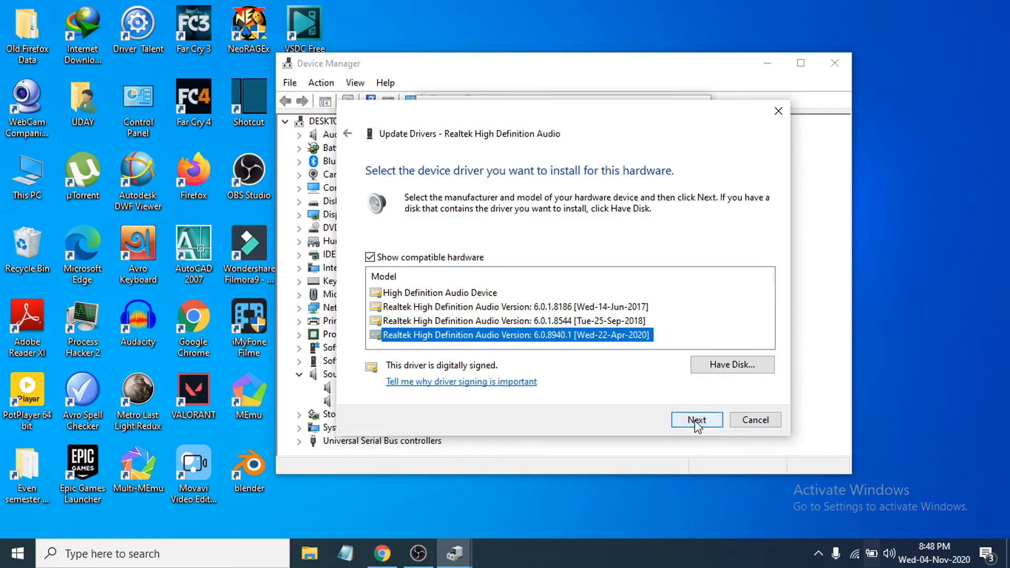
{"action": "left_click", "coordinate": [696, 420]}
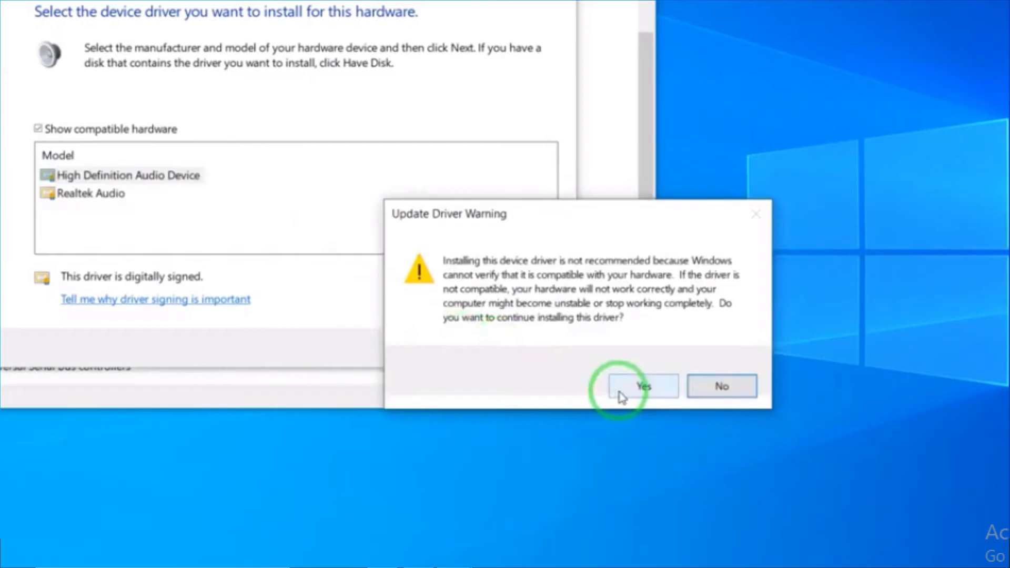
{"action": "left_click", "coordinate": [642, 387]}
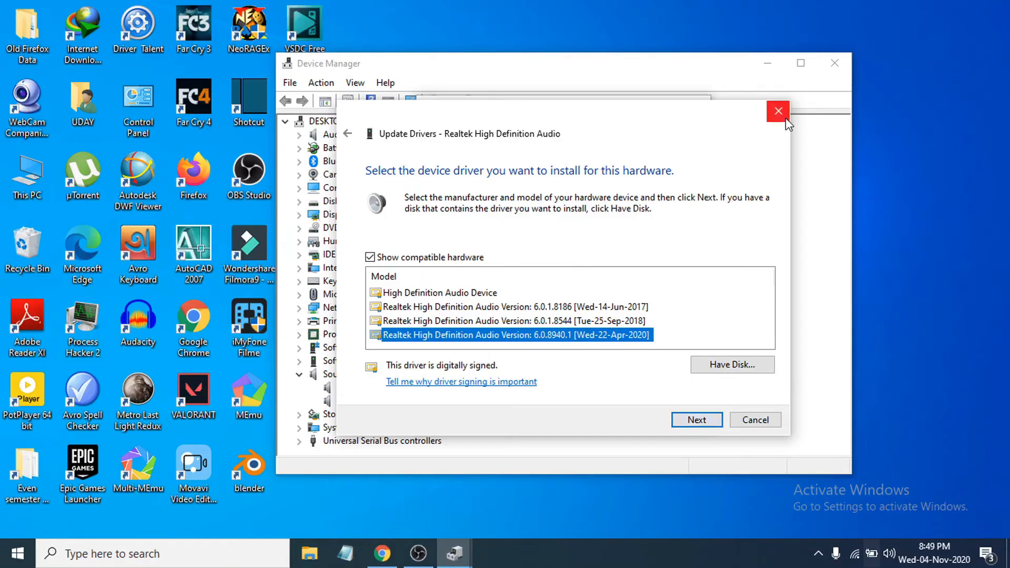
Close the Update Drivers wizard and reach the Settings home page via the Start menu gear
{"action": "left_click", "coordinate": [777, 111]}
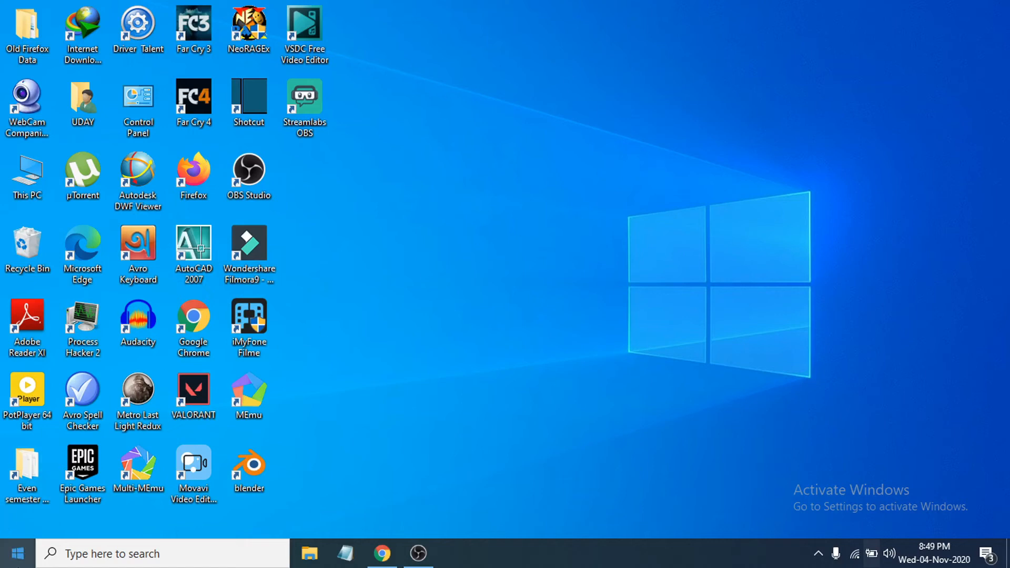
{"action": "left_click", "coordinate": [15, 553]}
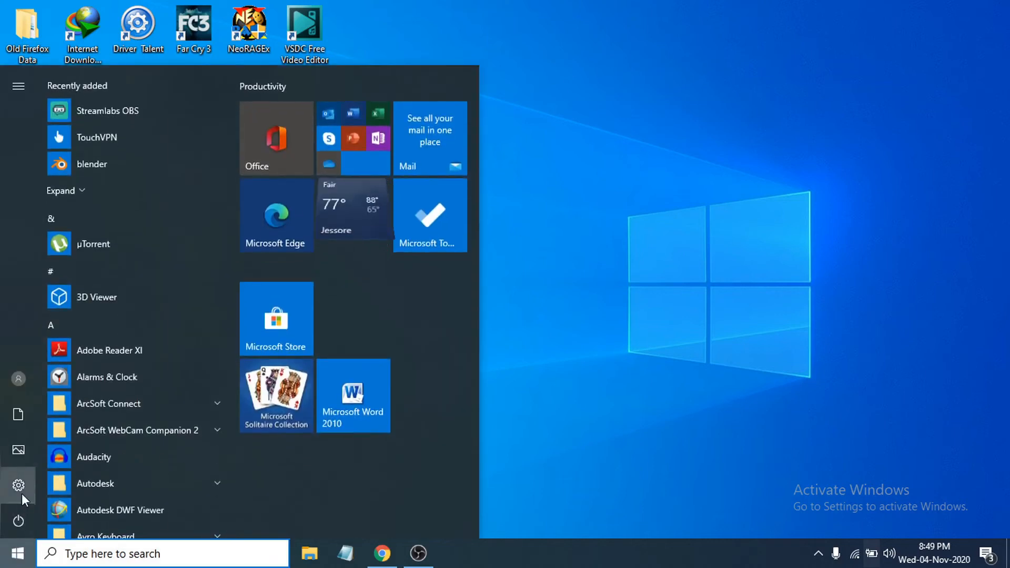
{"action": "left_click", "coordinate": [18, 485]}
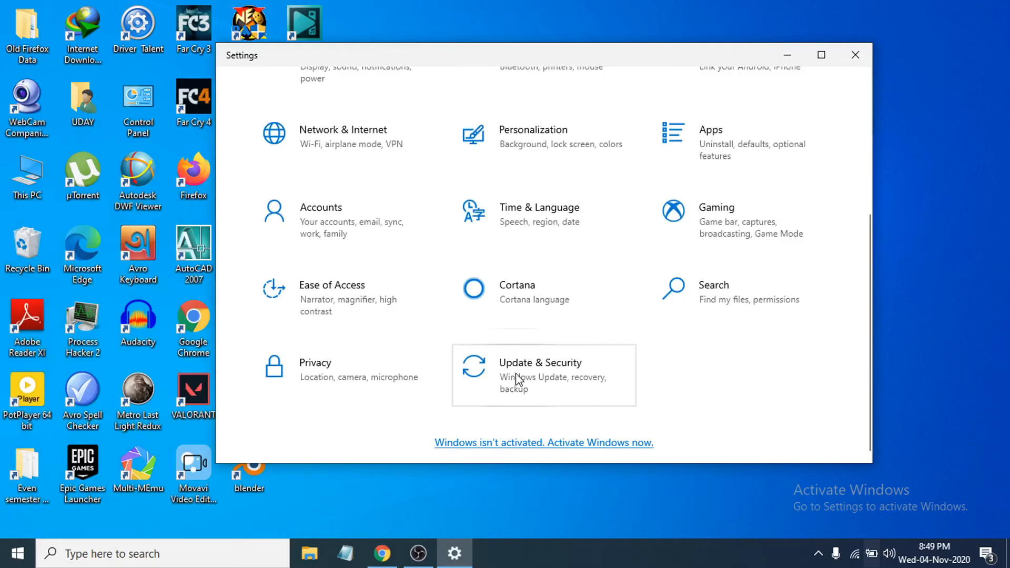
Go to Update & Security > Troubleshoot and select the Playing Audio troubleshooter
{"action": "left_click", "coordinate": [540, 374]}
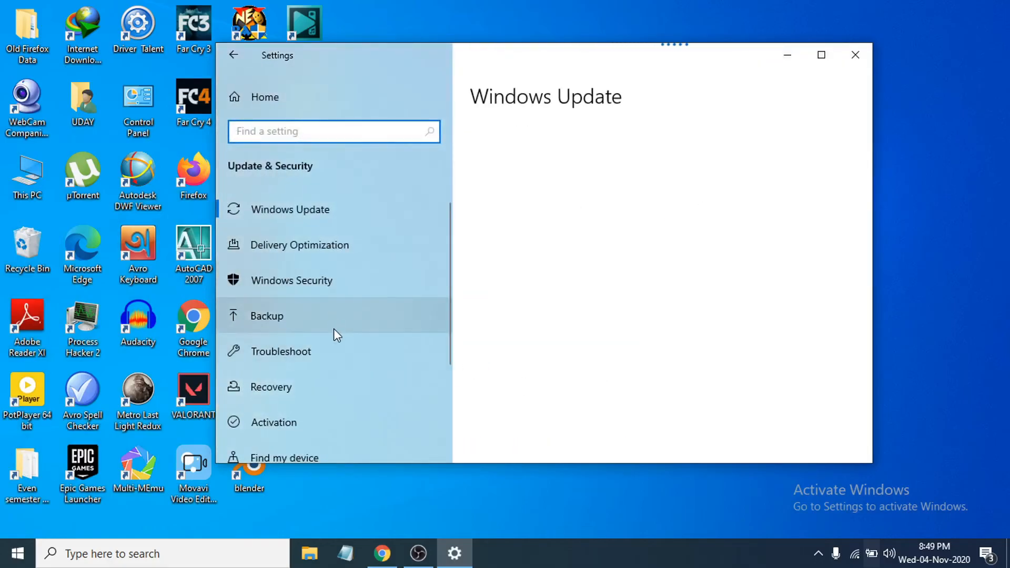
{"action": "mouse_move", "coordinate": [276, 360]}
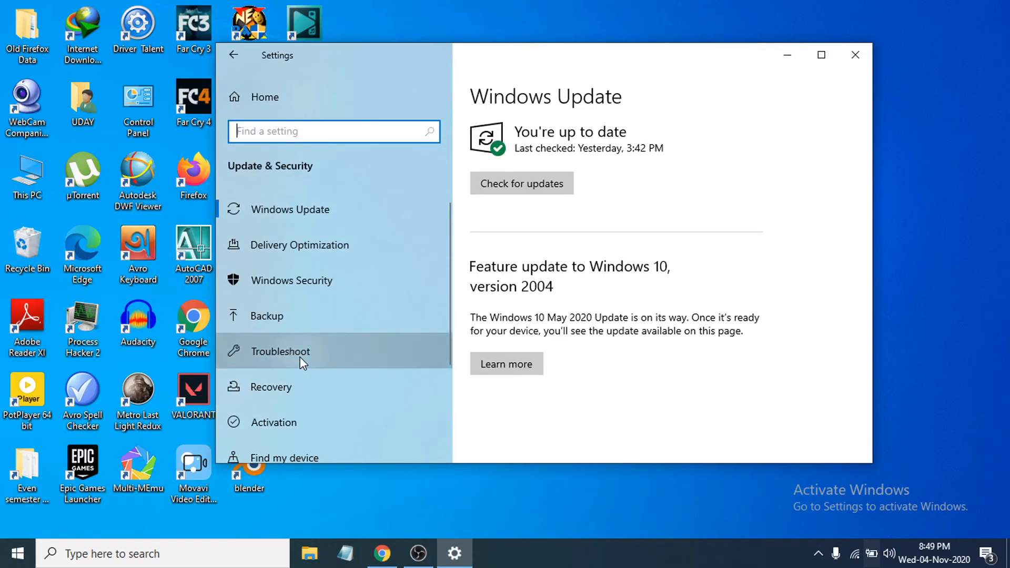
{"action": "left_click", "coordinate": [280, 351]}
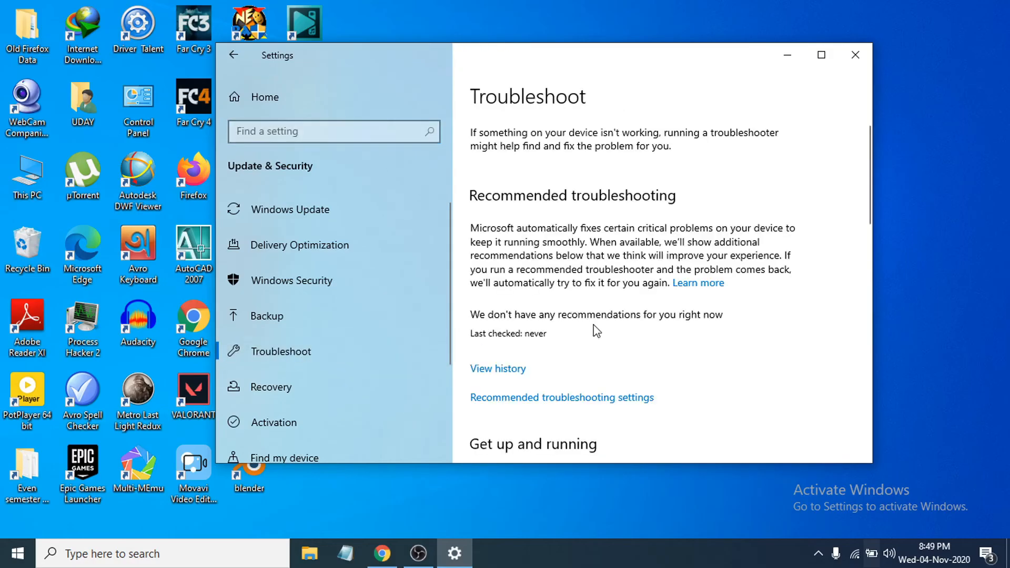
{"action": "scroll", "scroll_direction": "down", "scroll_amount": 3}
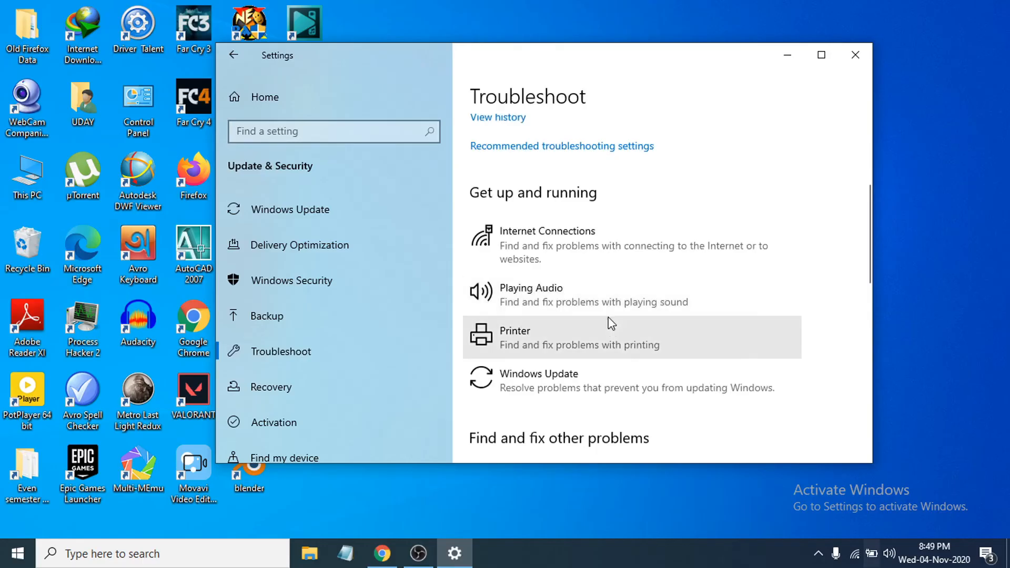
{"action": "mouse_move", "coordinate": [547, 295]}
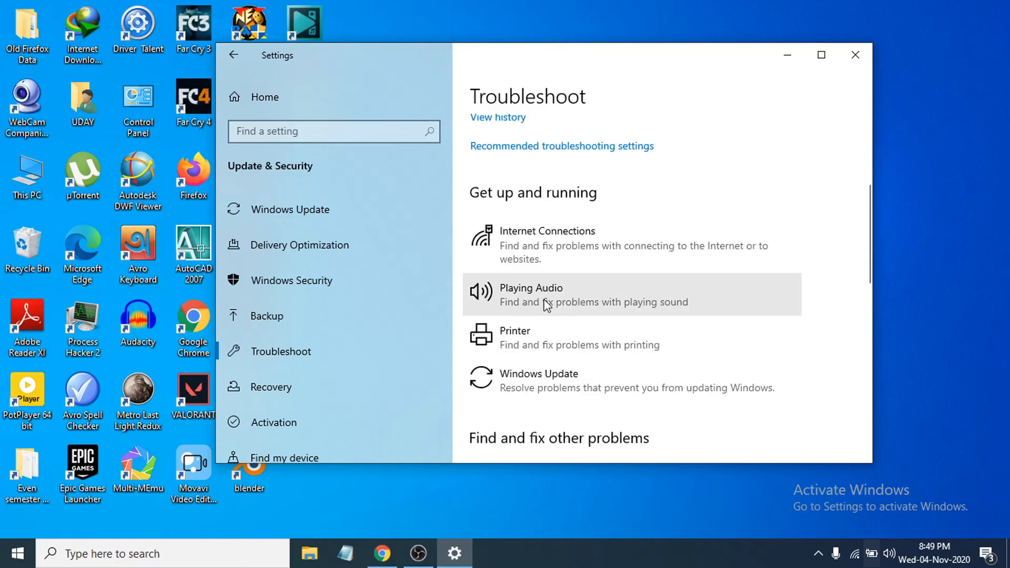
{"action": "left_click", "coordinate": [544, 295]}
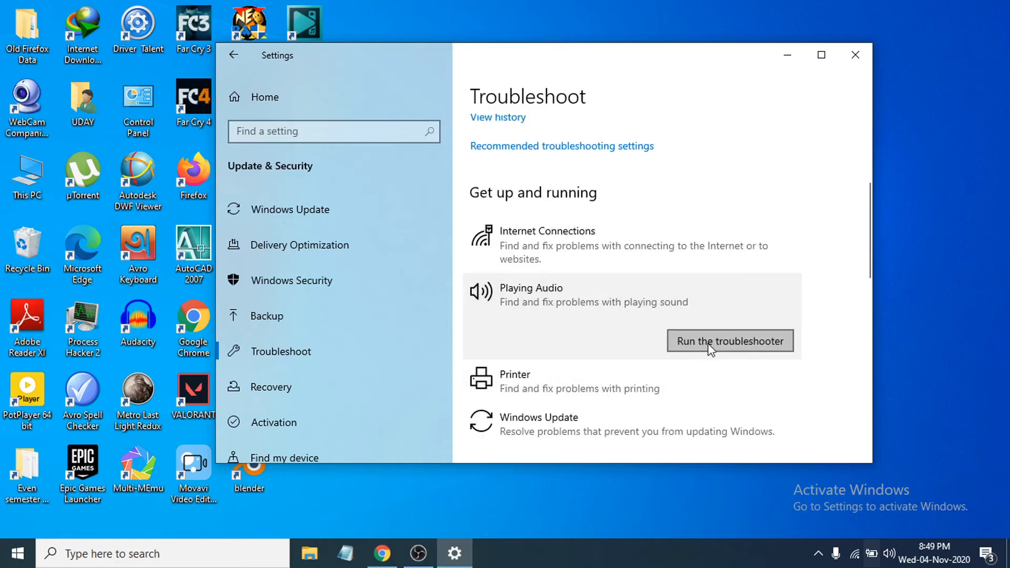
{"action": "mouse_move", "coordinate": [701, 349]}
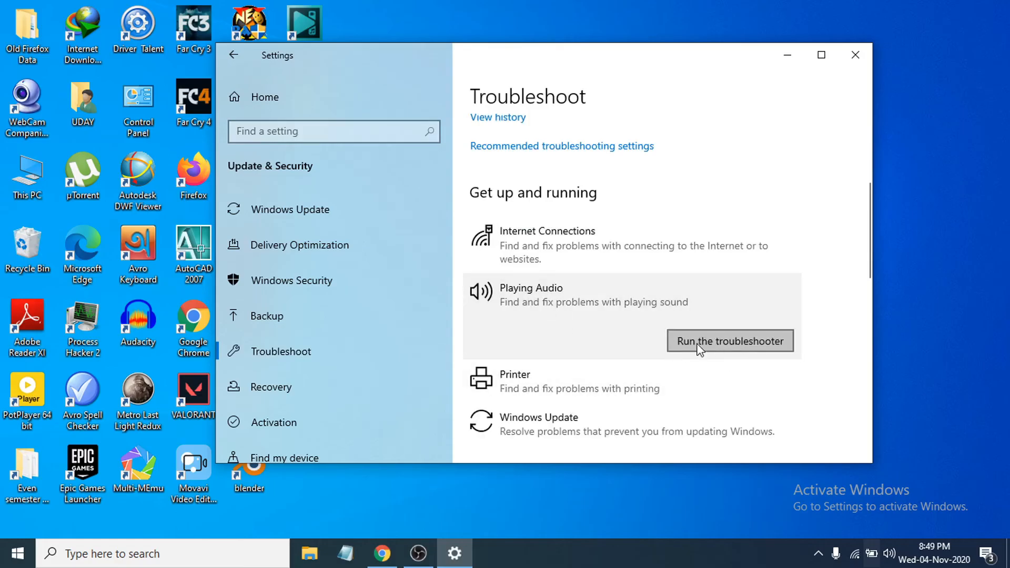
Run Playing Audio to its enhancements prompt, dismiss it, and close Settings to the desktop
{"action": "left_click", "coordinate": [729, 340]}
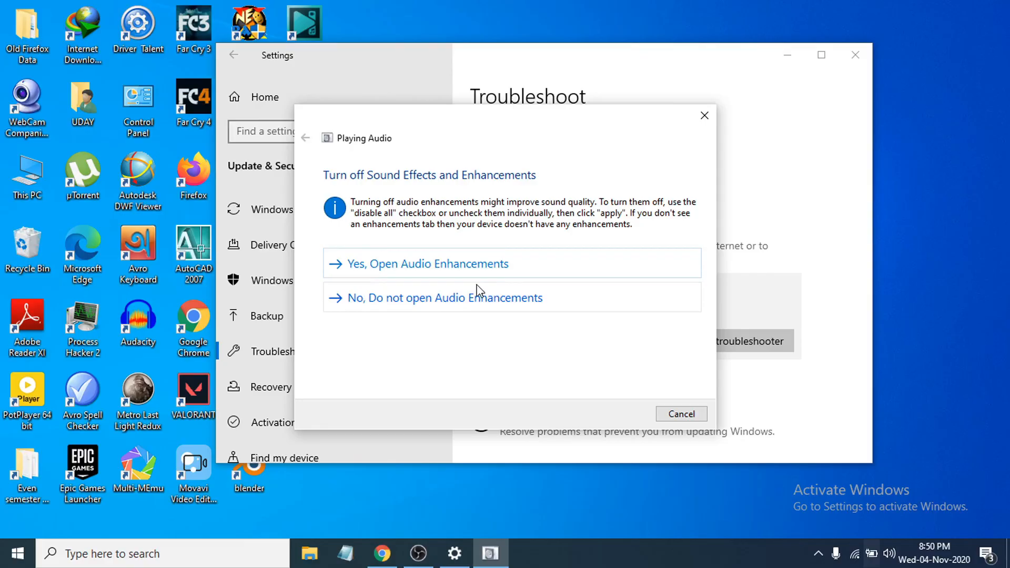
{"action": "mouse_move", "coordinate": [492, 336]}
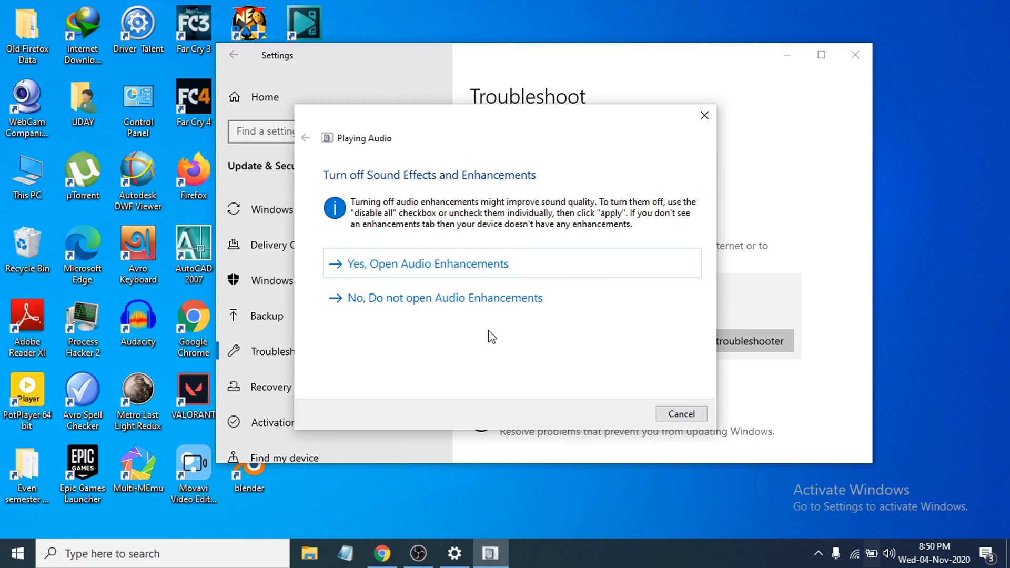
{"action": "left_click", "coordinate": [681, 414]}
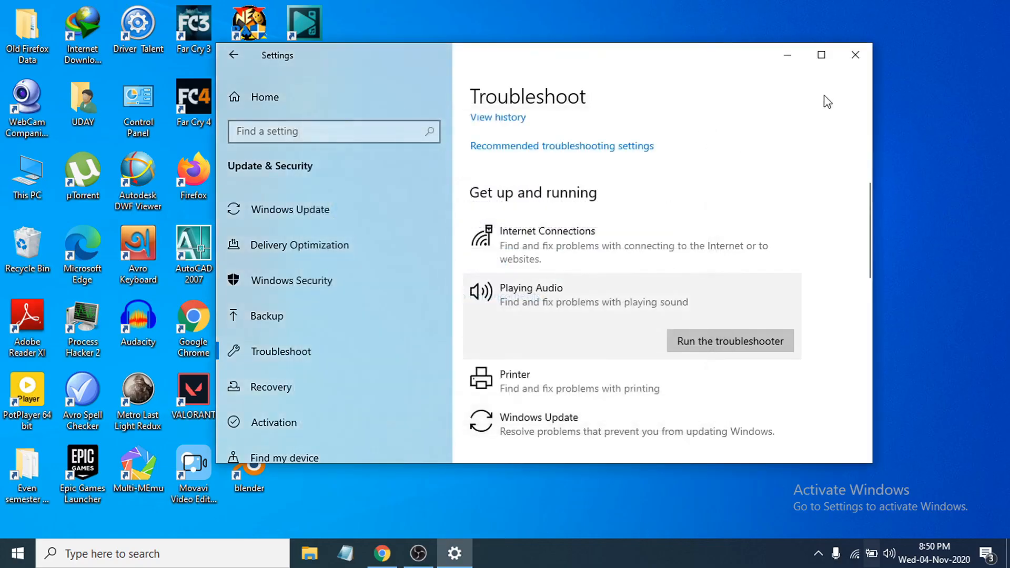
{"action": "left_click", "coordinate": [854, 55]}
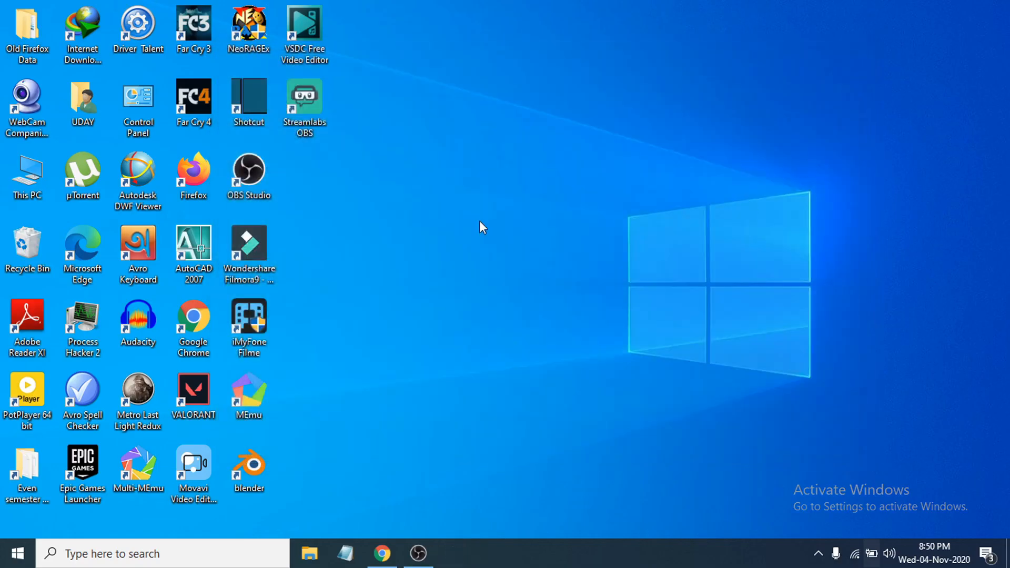